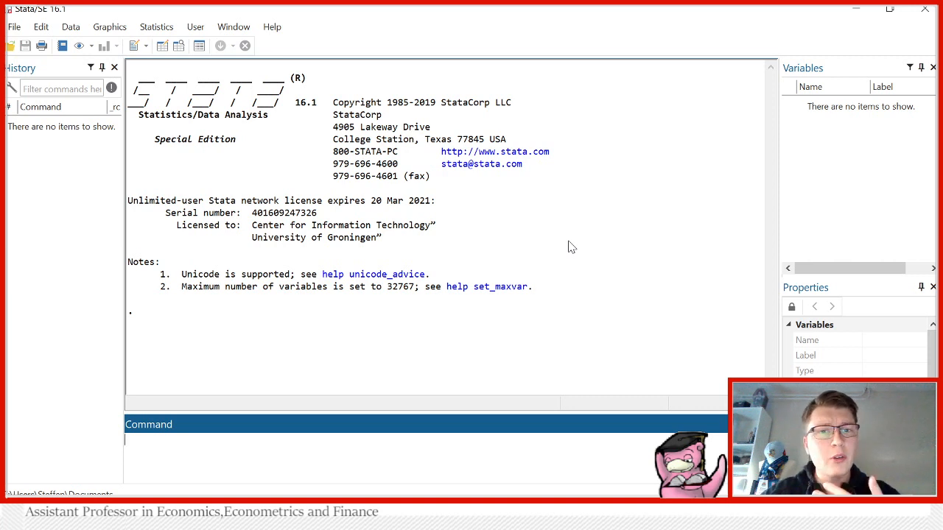
{"action": "mouse_move", "coordinate": [372, 193]}
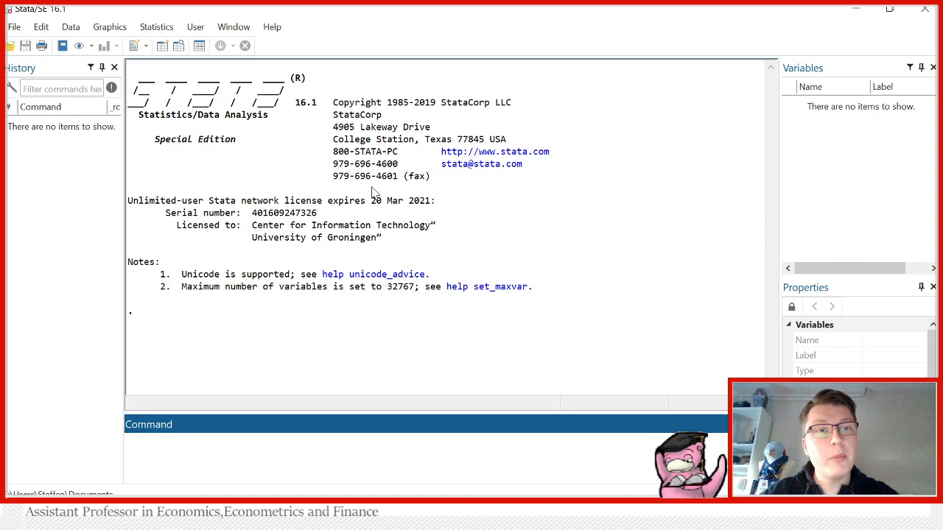
- Bring up the example datasets help page from the File menu
{"action": "left_click", "coordinate": [13, 27]}
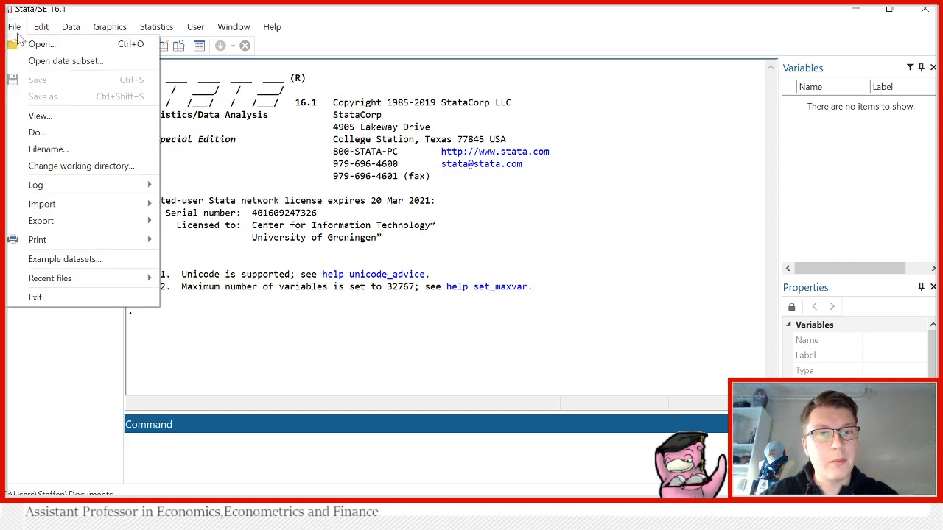
{"action": "mouse_move", "coordinate": [65, 260]}
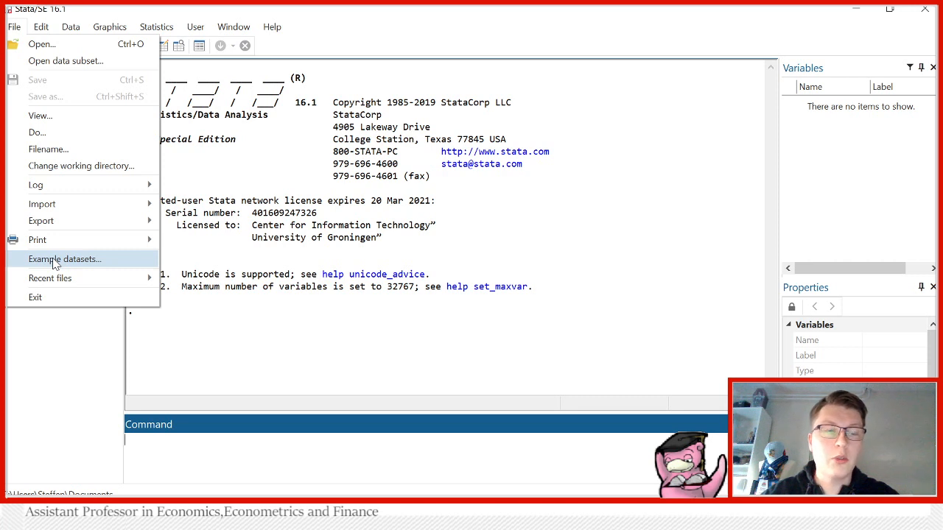
{"action": "left_click", "coordinate": [65, 259]}
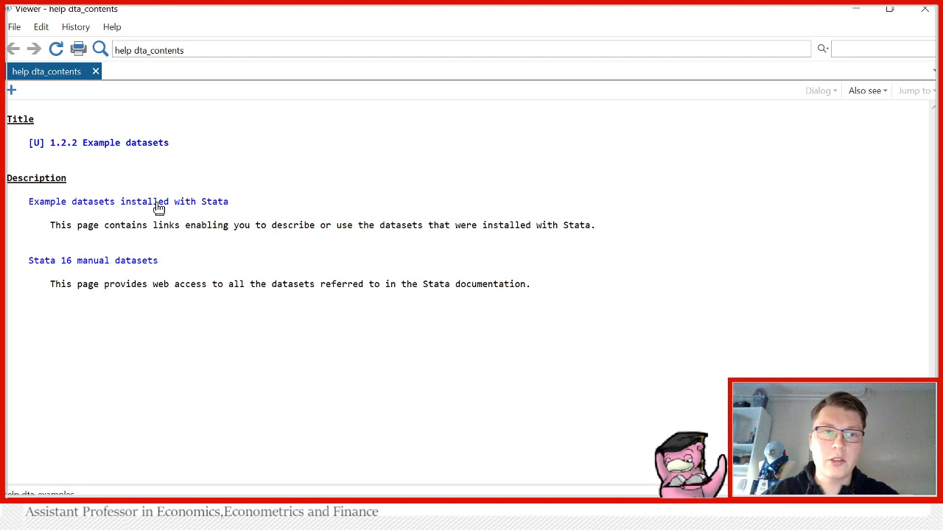
- Go to the datasets installed with Stata and load auto.dta for browsing
{"action": "left_click", "coordinate": [127, 201]}
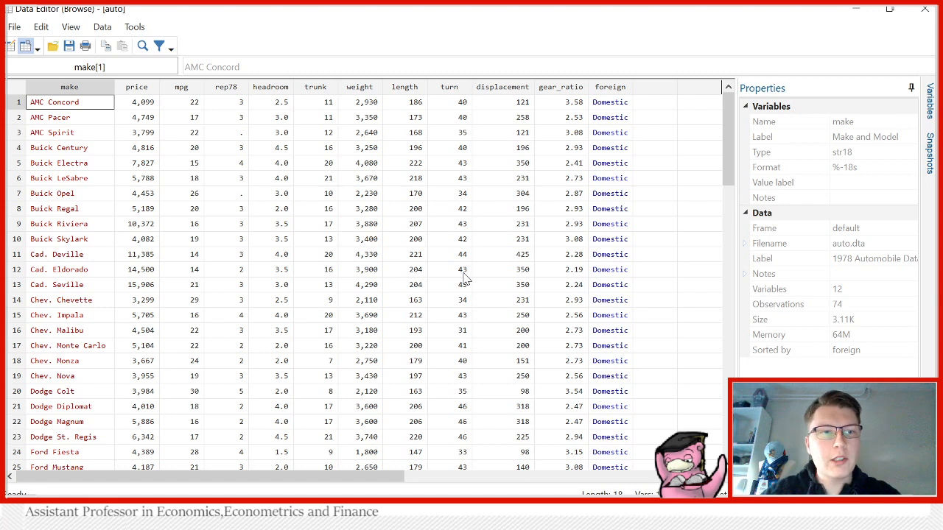
- Inspect the make, price, mileage, headroom and car-type cells for the AMC Spirit and AMC Pacer
{"action": "left_click", "coordinate": [71, 133]}
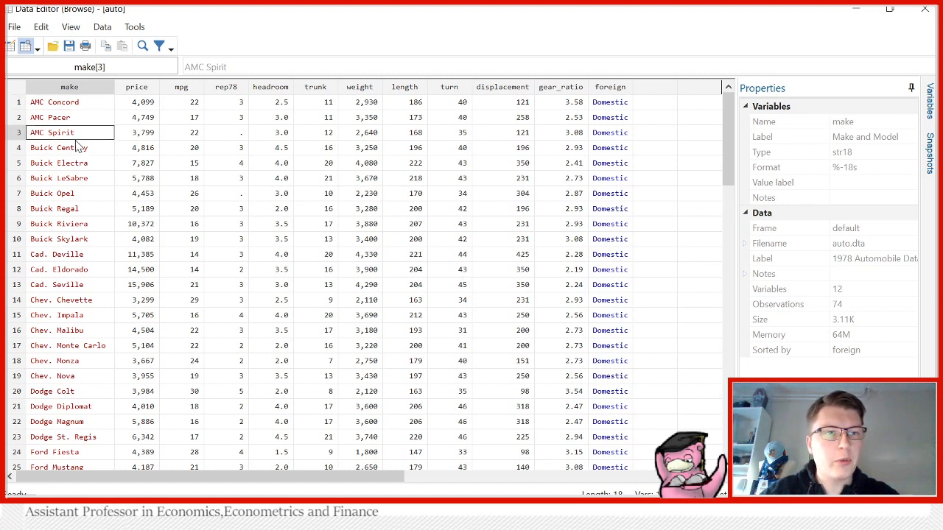
{"action": "left_click", "coordinate": [137, 133]}
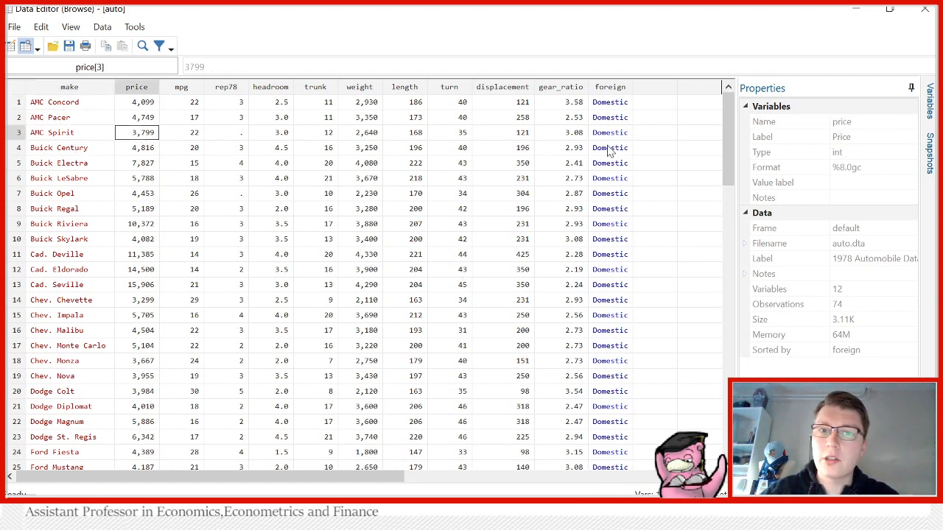
{"action": "left_click", "coordinate": [610, 133]}
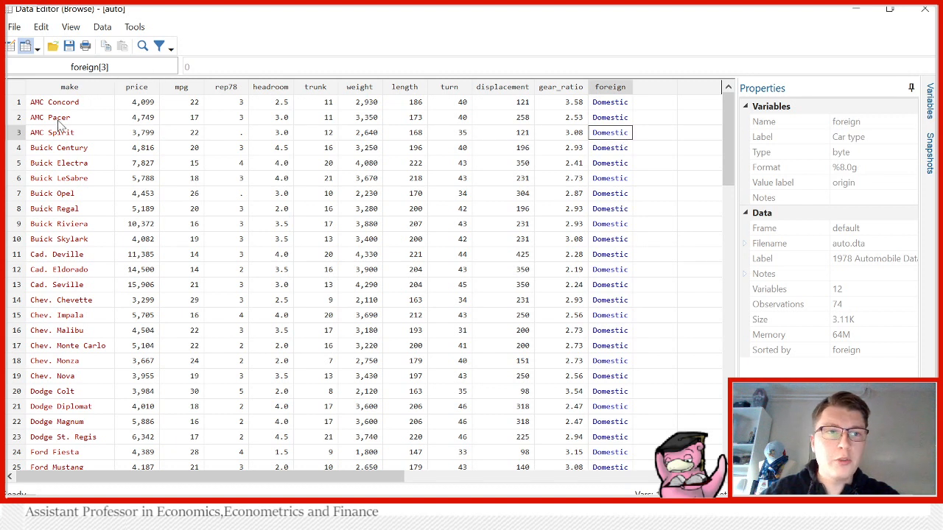
{"action": "left_click", "coordinate": [50, 118]}
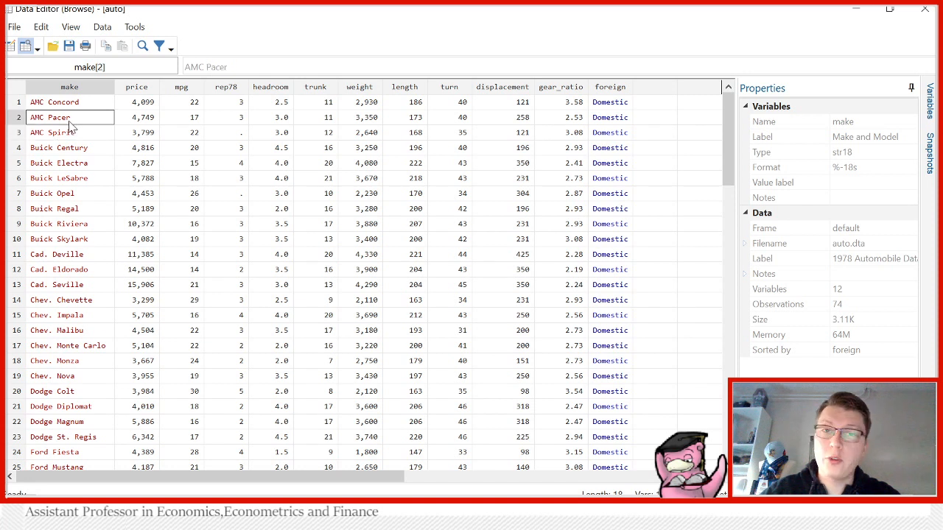
{"action": "mouse_move", "coordinate": [857, 153]}
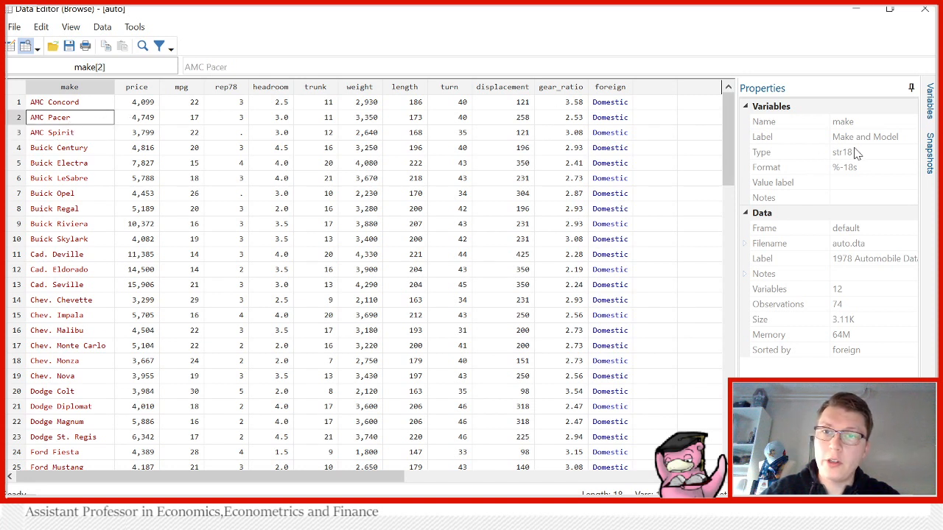
{"action": "mouse_move", "coordinate": [837, 161]}
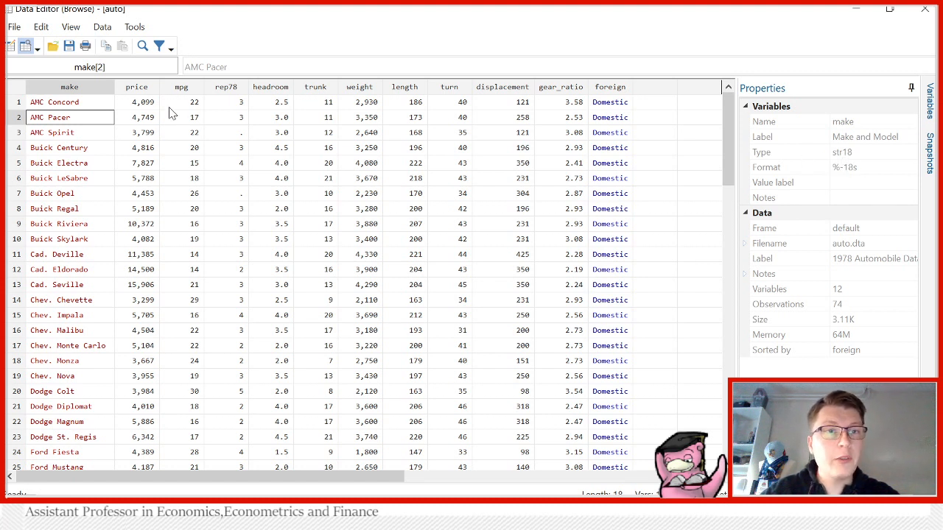
{"action": "left_click", "coordinate": [181, 118]}
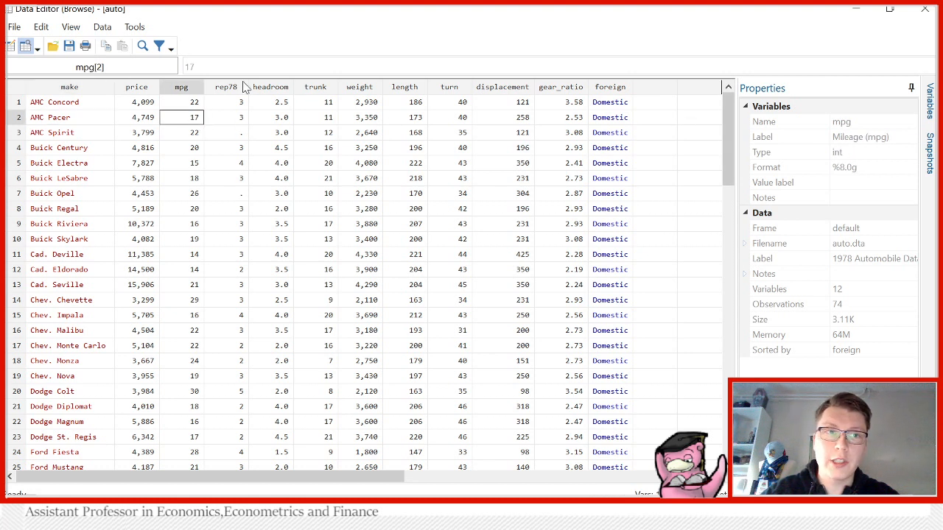
{"action": "left_click", "coordinate": [271, 117]}
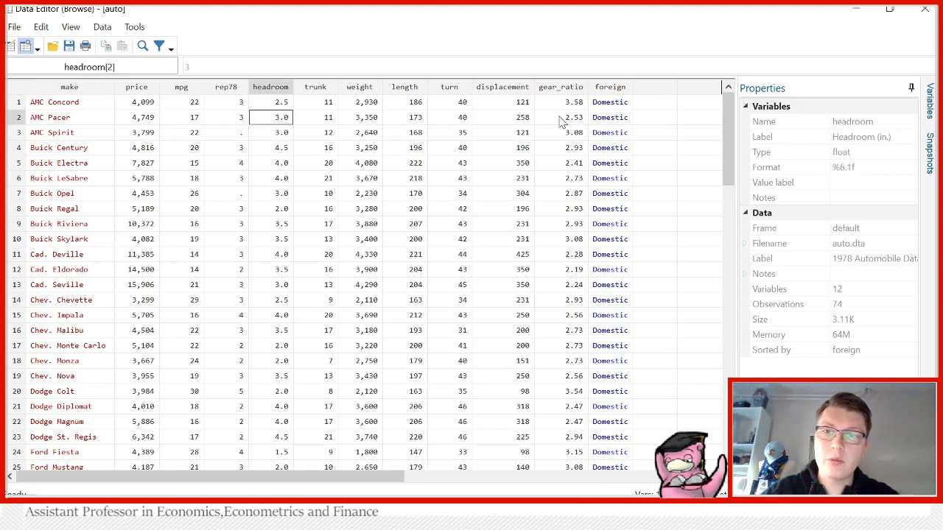
{"action": "mouse_move", "coordinate": [611, 121]}
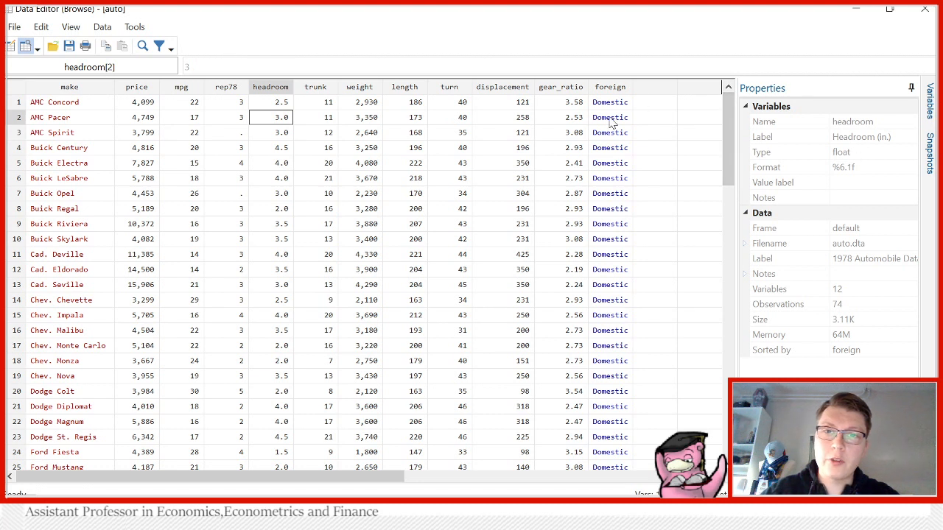
{"action": "left_click", "coordinate": [610, 117]}
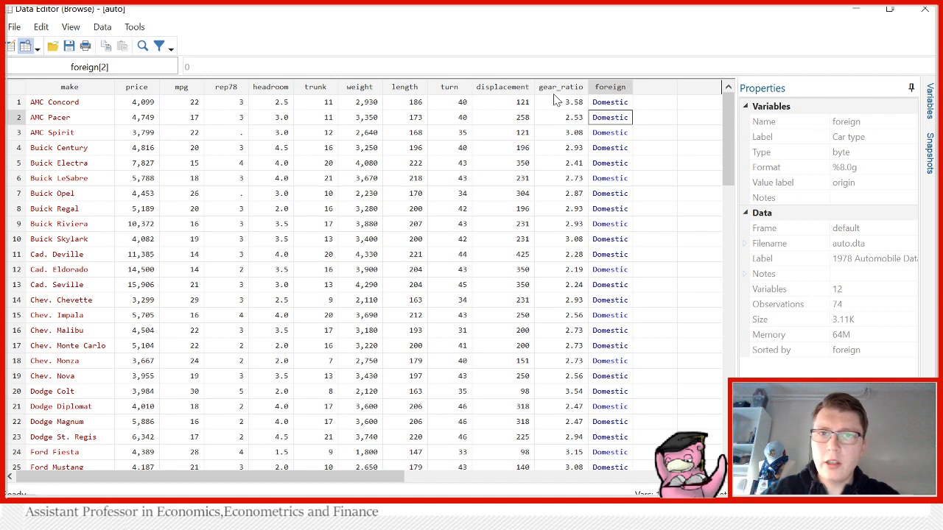
{"action": "mouse_move", "coordinate": [612, 159]}
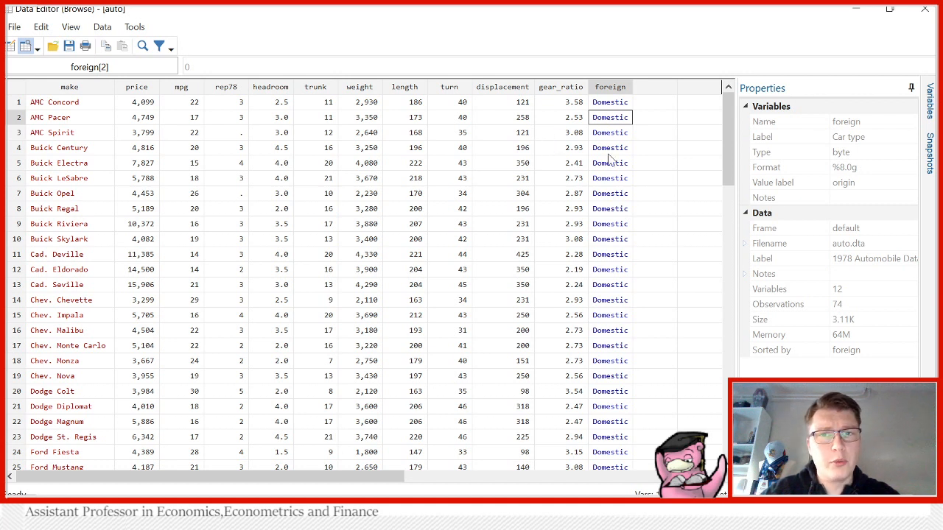
{"action": "mouse_move", "coordinate": [558, 140]}
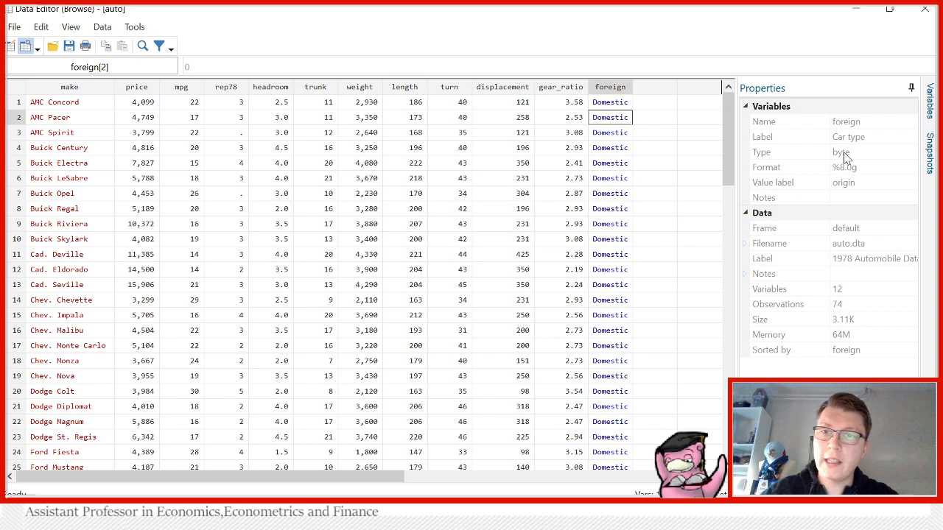
{"action": "mouse_move", "coordinate": [637, 184]}
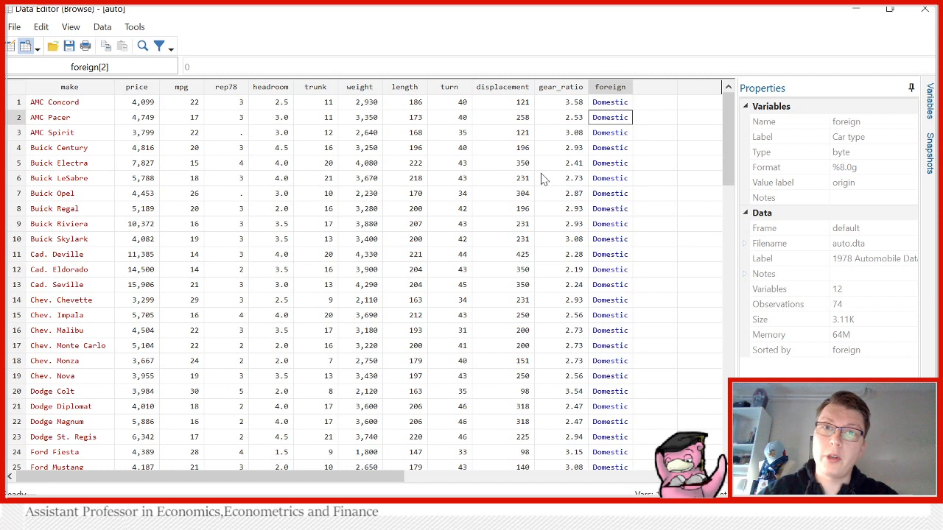
{"action": "mouse_move", "coordinate": [285, 151]}
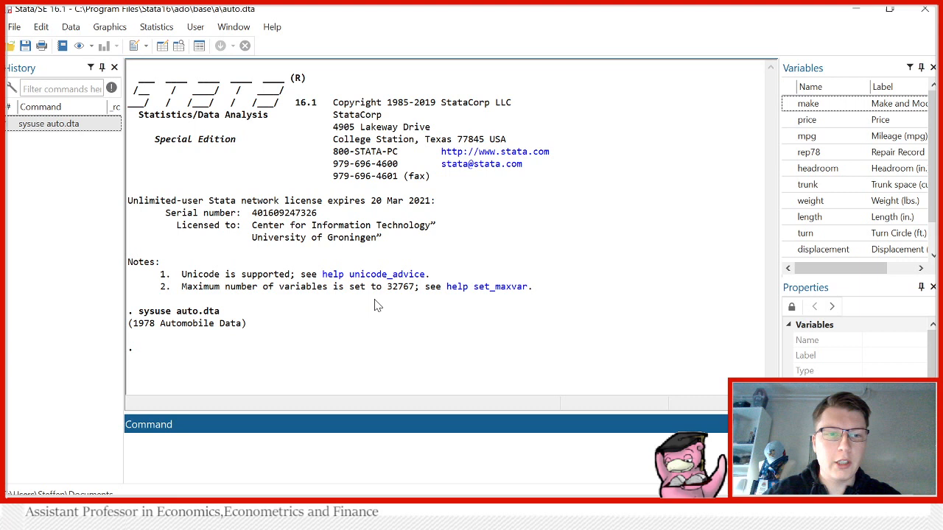
- Generate a highprice variable initialised to 0 for all cars
{"action": "type", "text": "gen"}
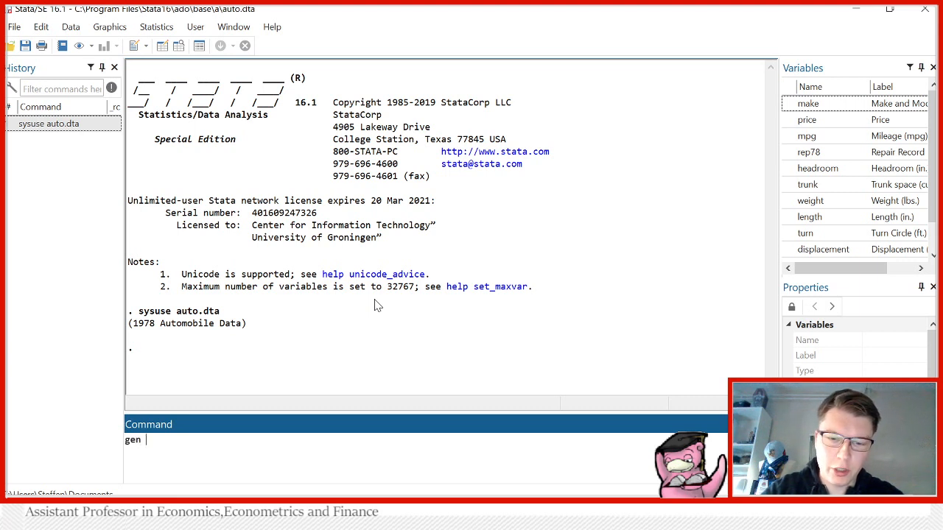
{"action": "type", "text": "highprice"}
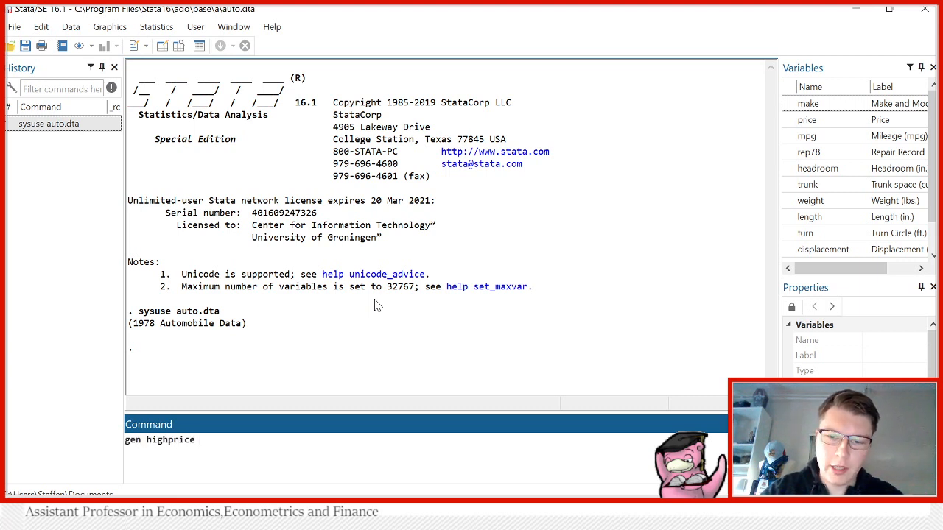
{"action": "type", "text": "= 0"}
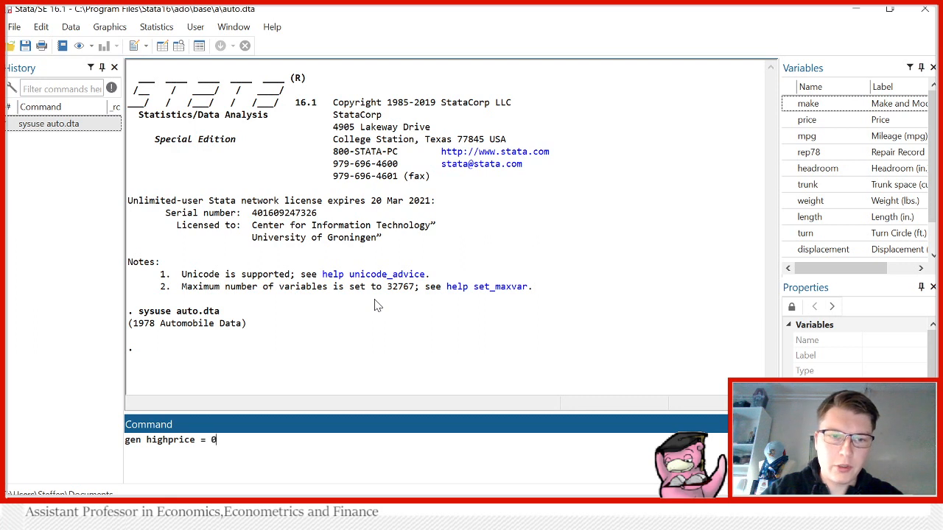
{"action": "key", "text": "Return"}
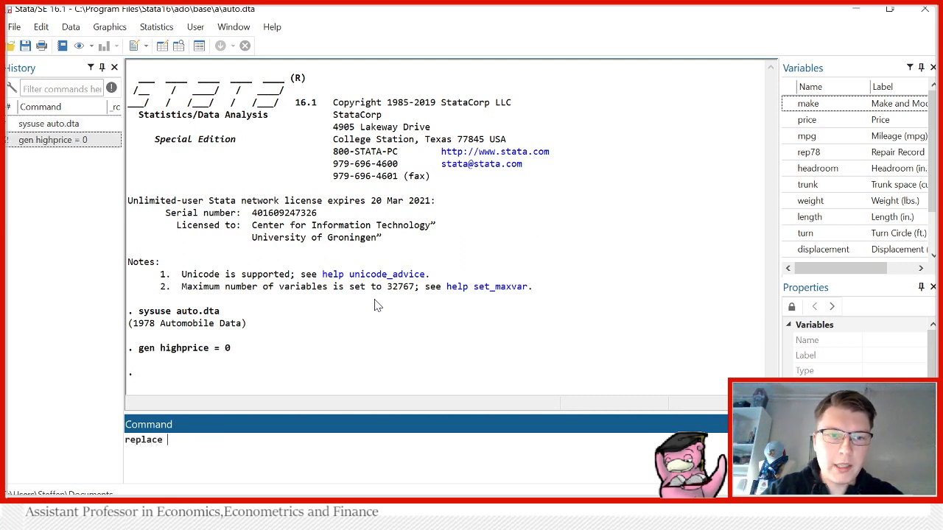
- Write the replace command setting highprice to 1 where price exceeds 6000
{"action": "type", "text": "highprice = 1"}
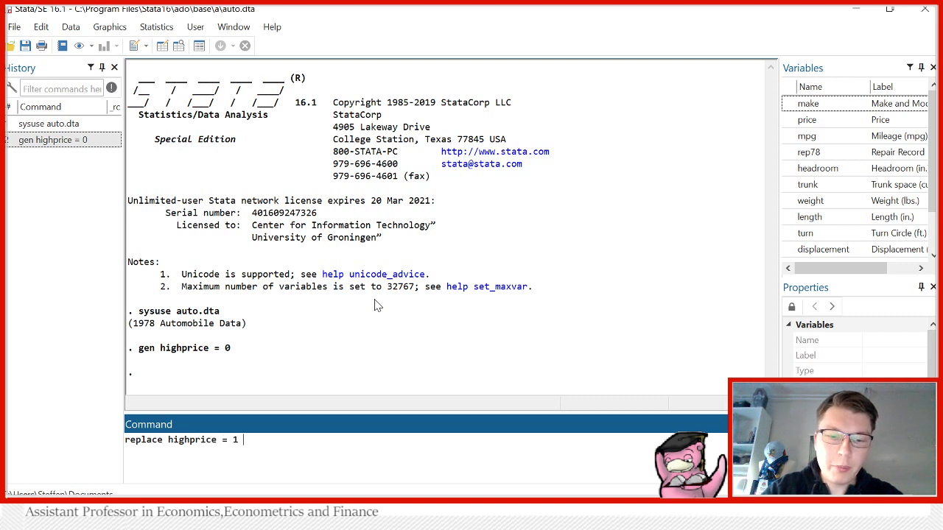
{"action": "type", "text": "if"}
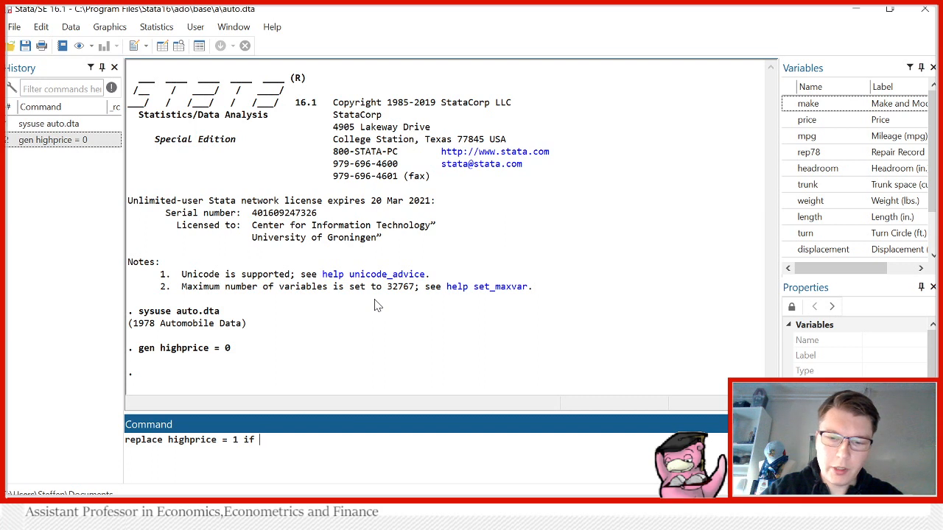
{"action": "type", "text": "price >"}
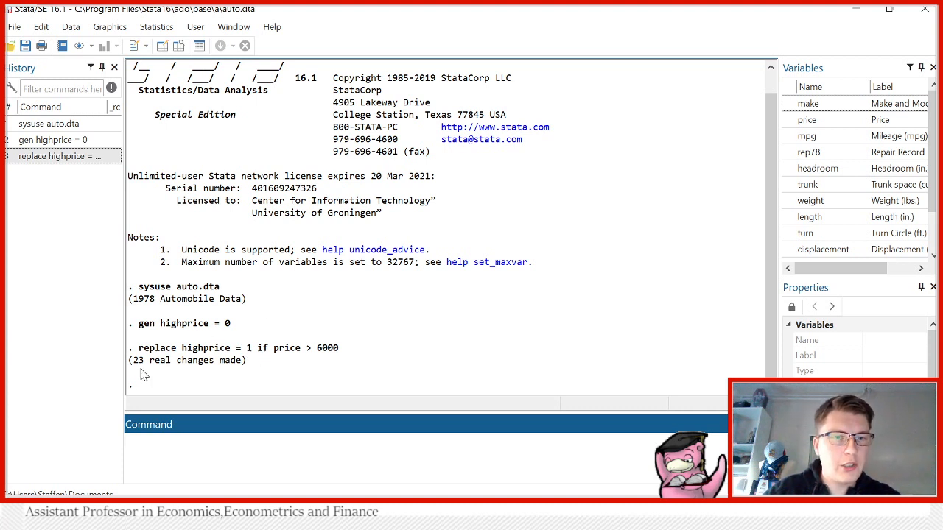
{"action": "mouse_move", "coordinate": [412, 347]}
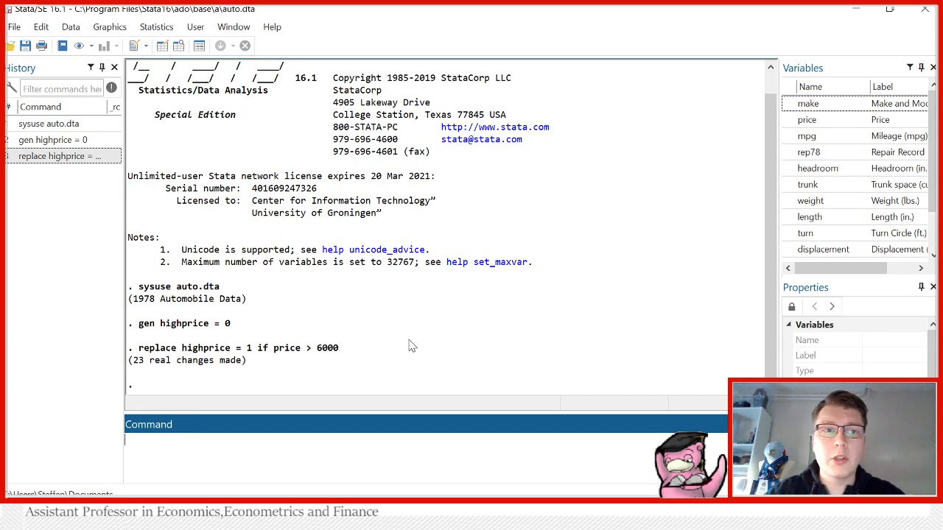
{"action": "mouse_move", "coordinate": [288, 339]}
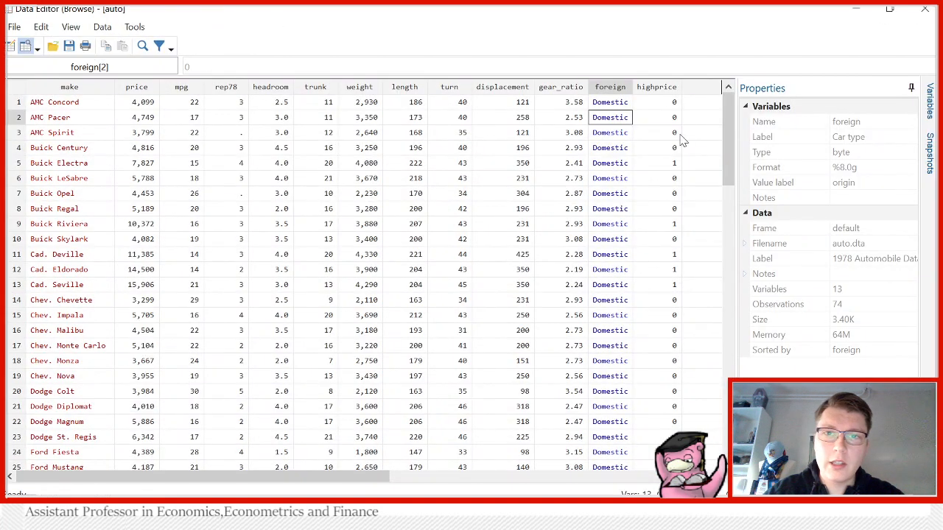
{"action": "left_click", "coordinate": [656, 162]}
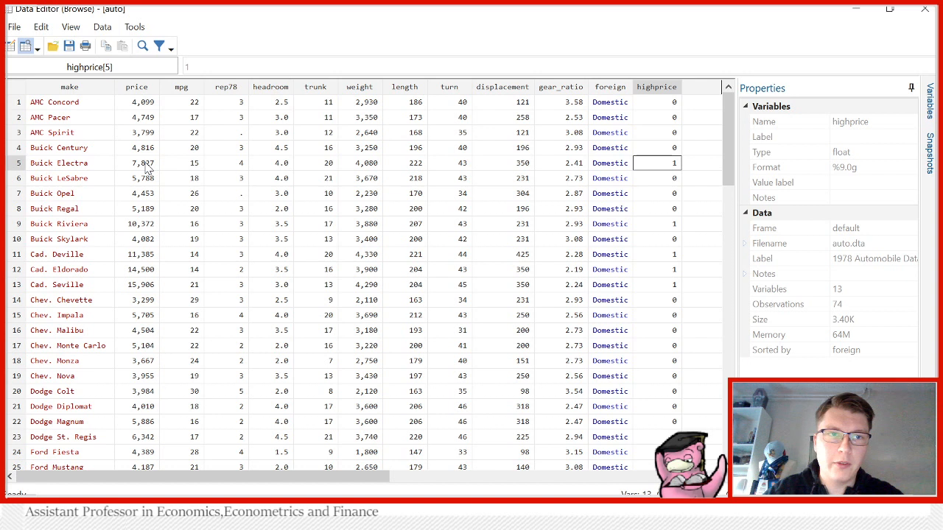
{"action": "mouse_move", "coordinate": [654, 191]}
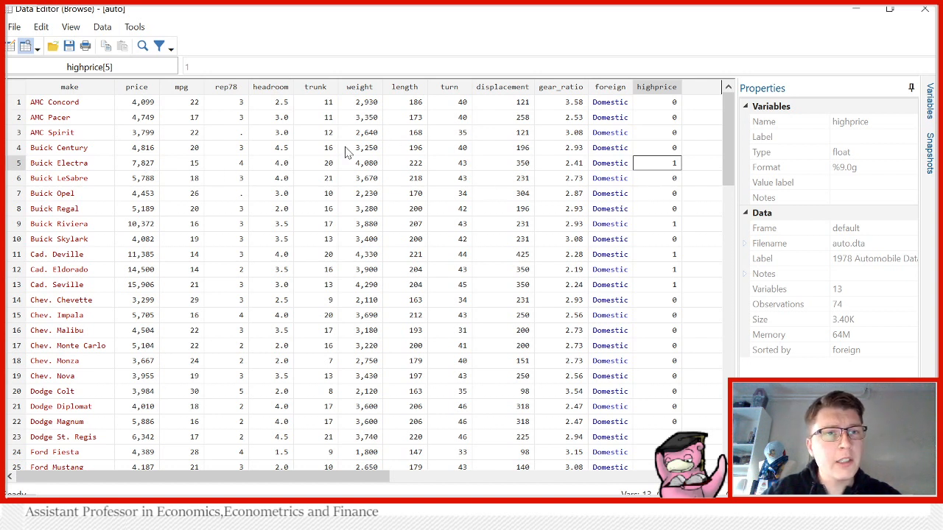
{"action": "mouse_move", "coordinate": [478, 288]}
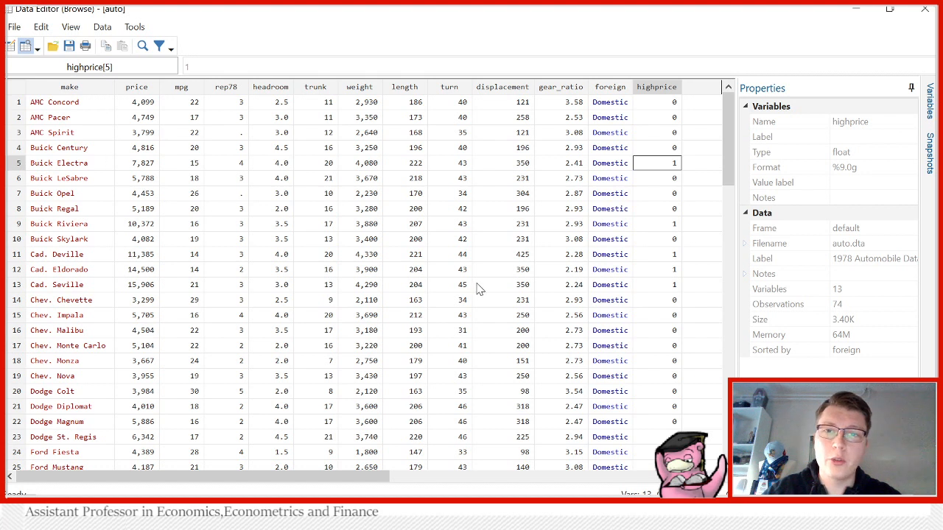
{"action": "mouse_move", "coordinate": [350, 280]}
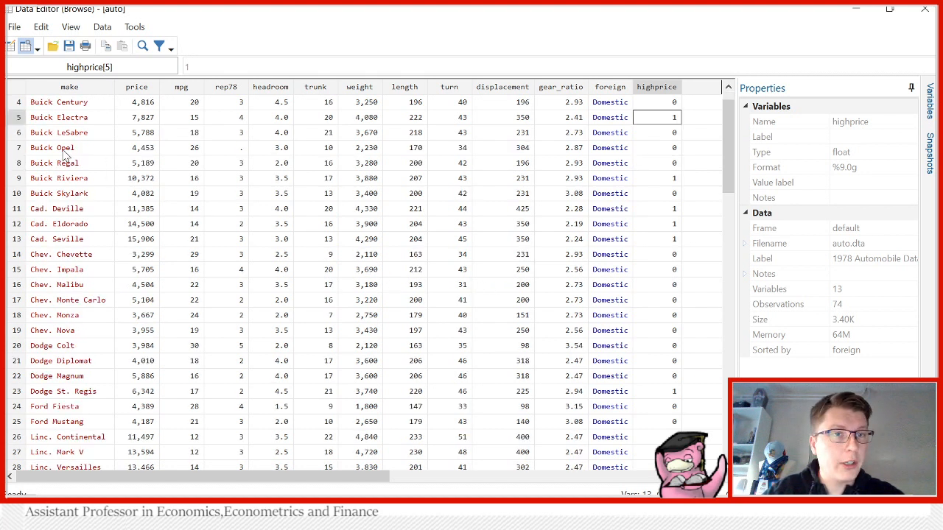
{"action": "scroll", "scroll_direction": "down", "scroll_amount": 3}
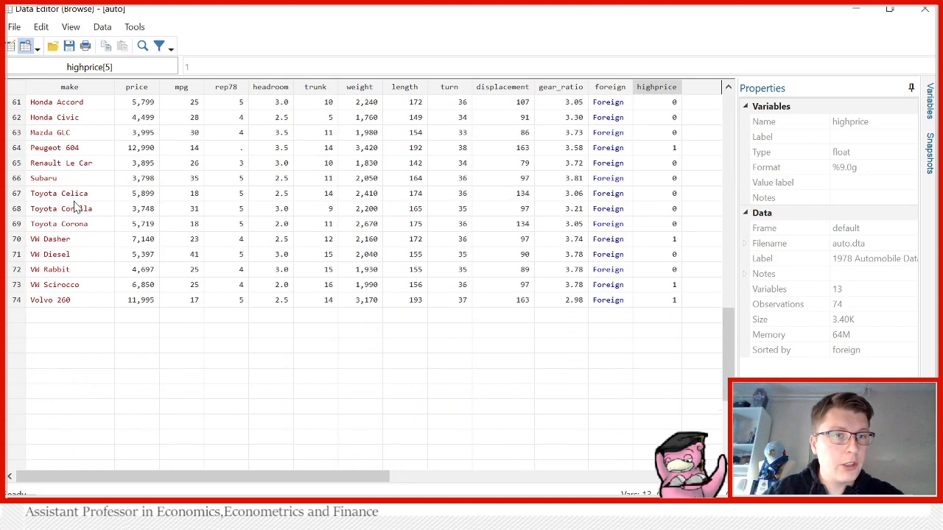
{"action": "left_click", "coordinate": [71, 300]}
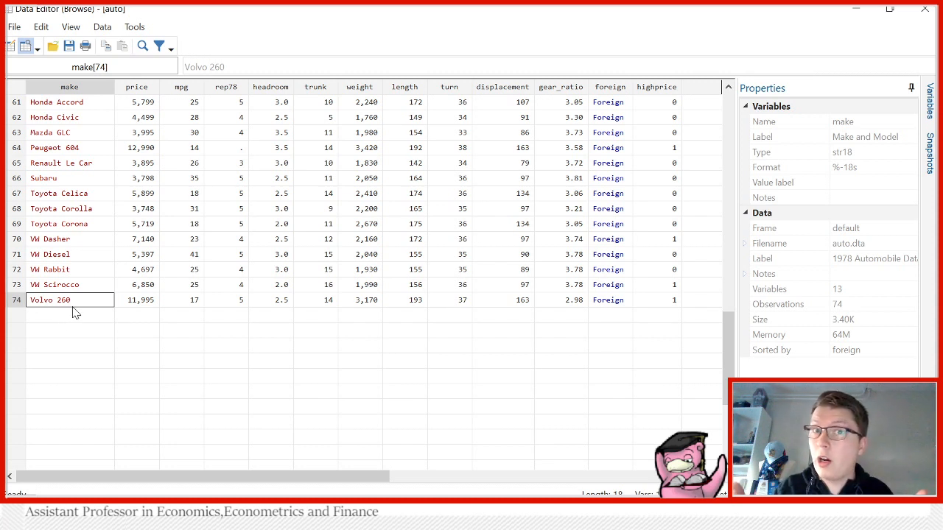
{"action": "mouse_move", "coordinate": [743, 13]}
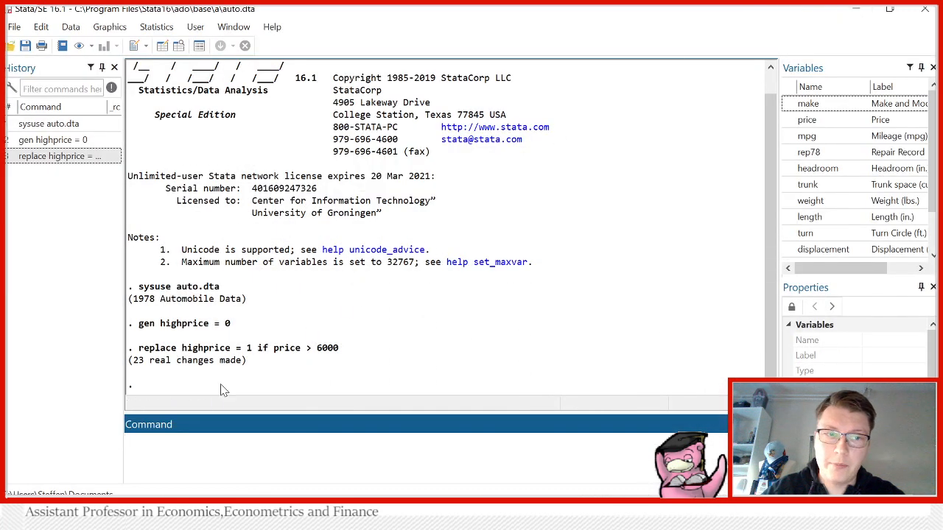
- Replace make with "some car" where make equals "Volvo 260", changing one observation
{"action": "type", "text": "replace"}
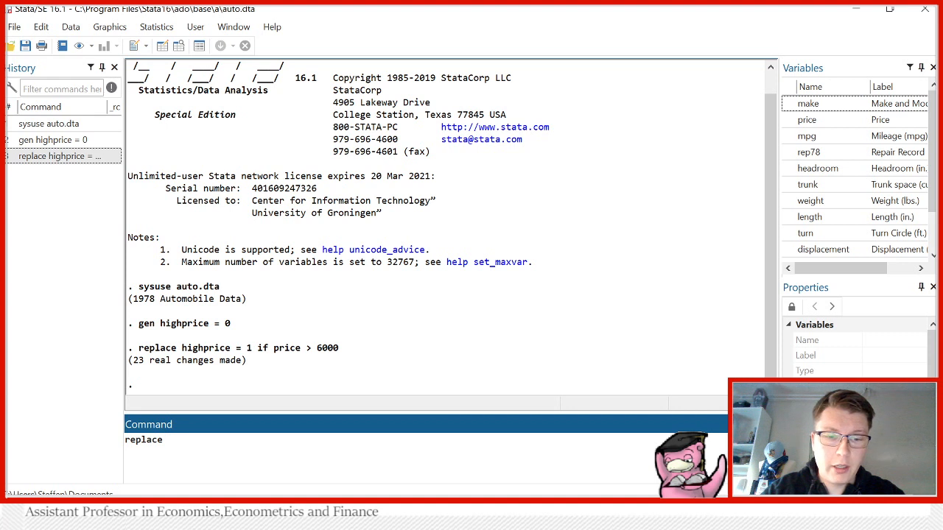
{"action": "type", "text": "make ="}
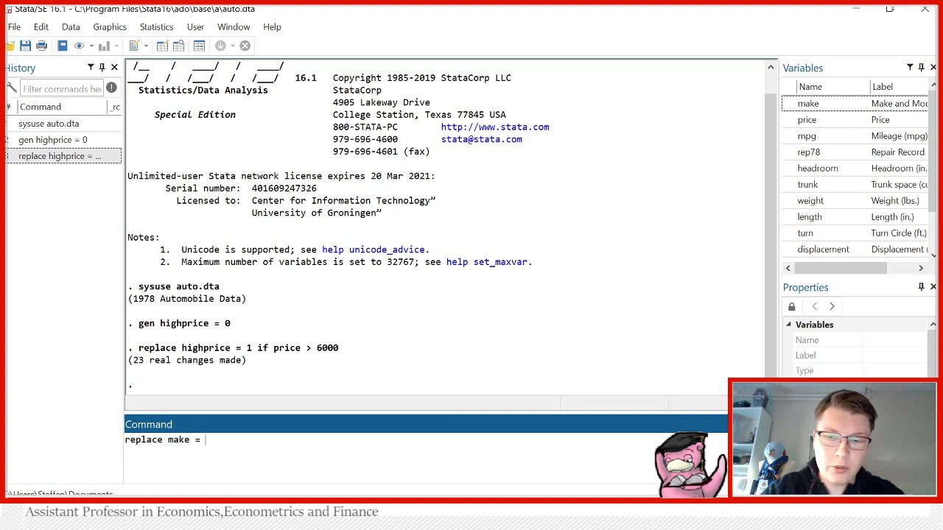
{"action": "type", "text": "\"\""}
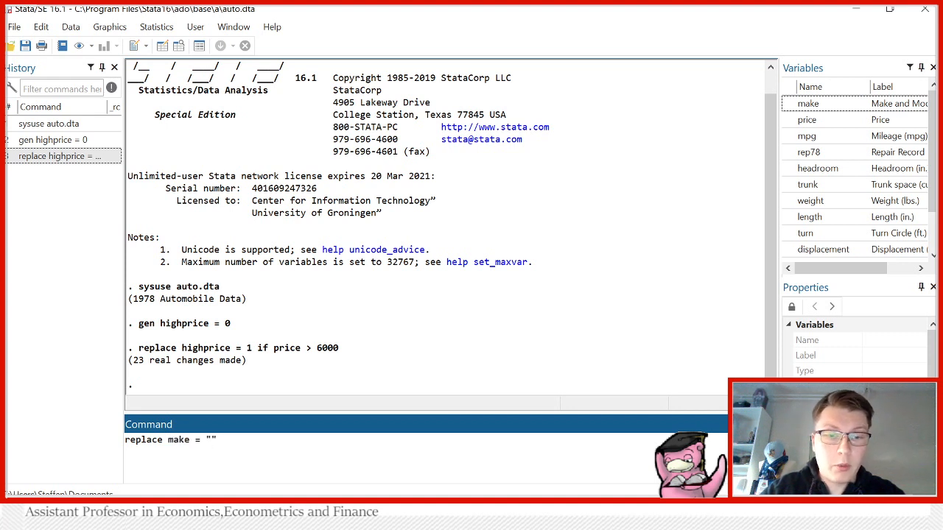
{"action": "type", "text": "some car"}
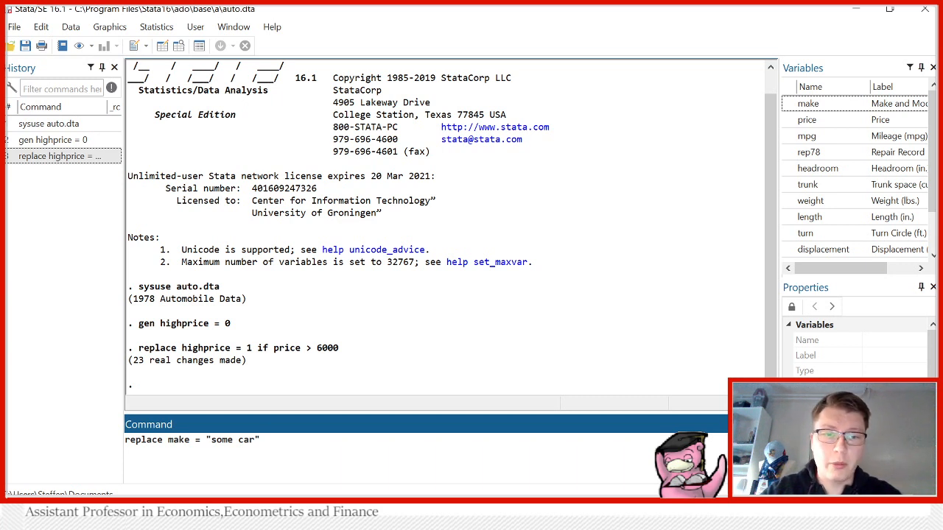
{"action": "type", "text": "if"}
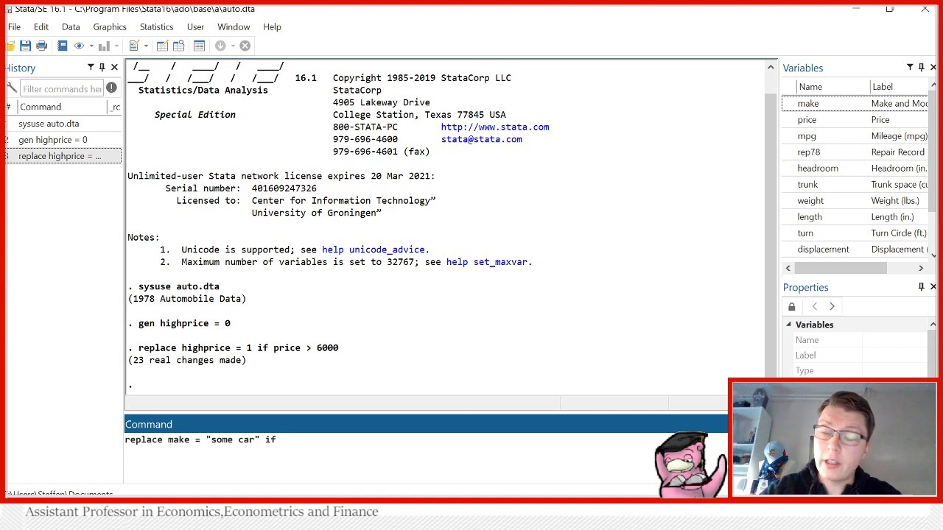
{"action": "type", "text": "make==\"V"}
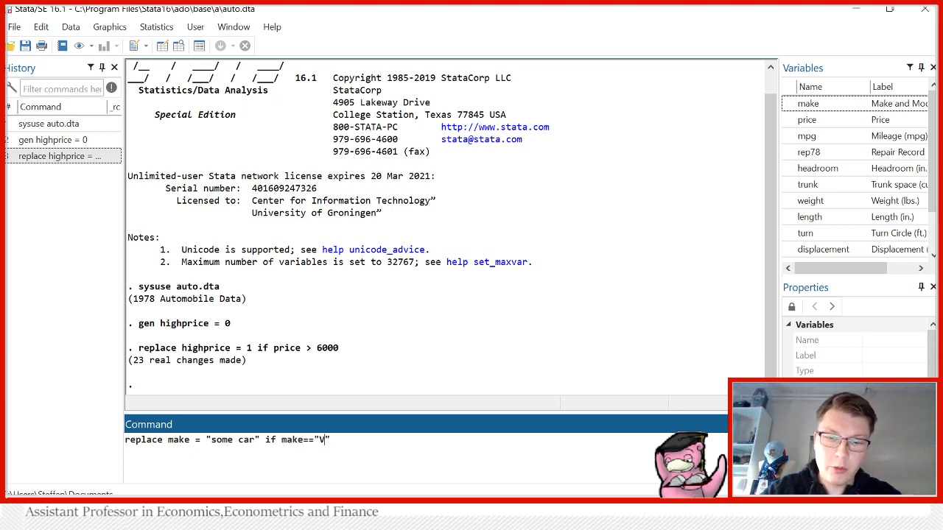
{"action": "type", "text": "olvo 2"}
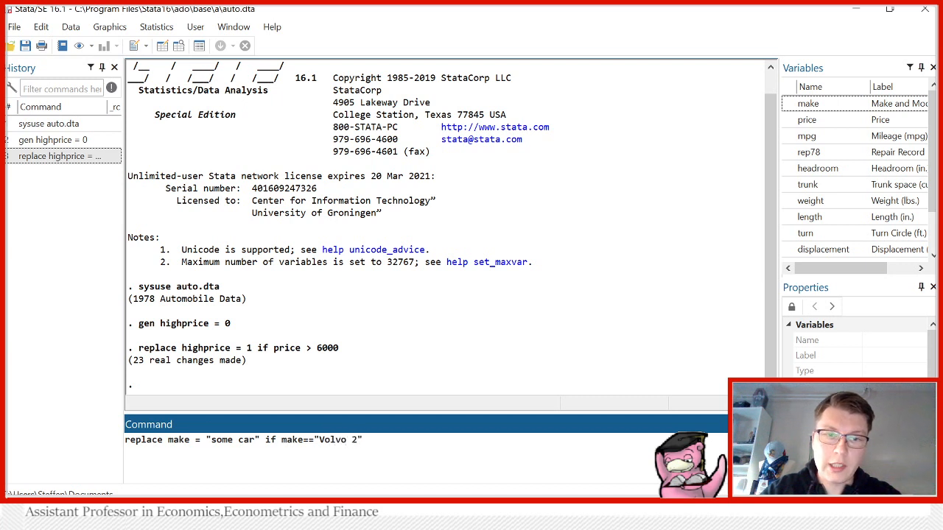
{"action": "type", "text": "60"}
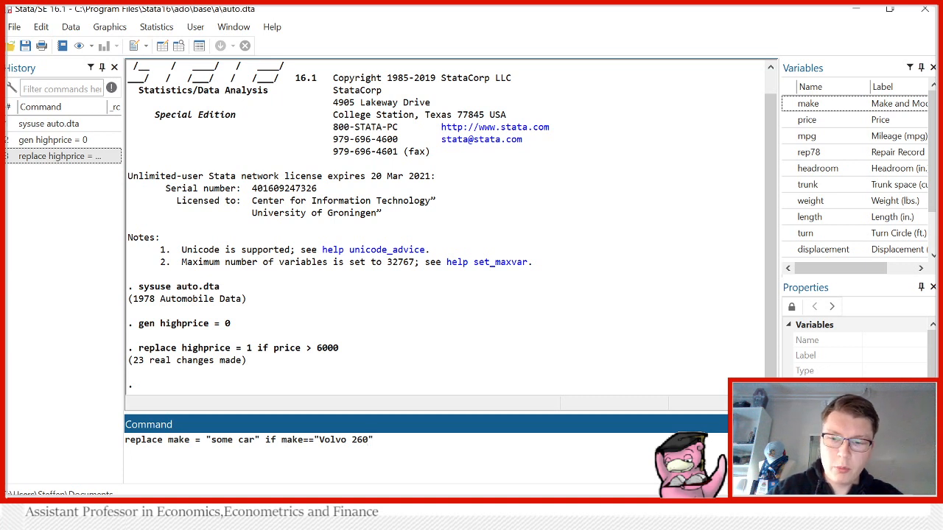
{"action": "key", "text": "Return"}
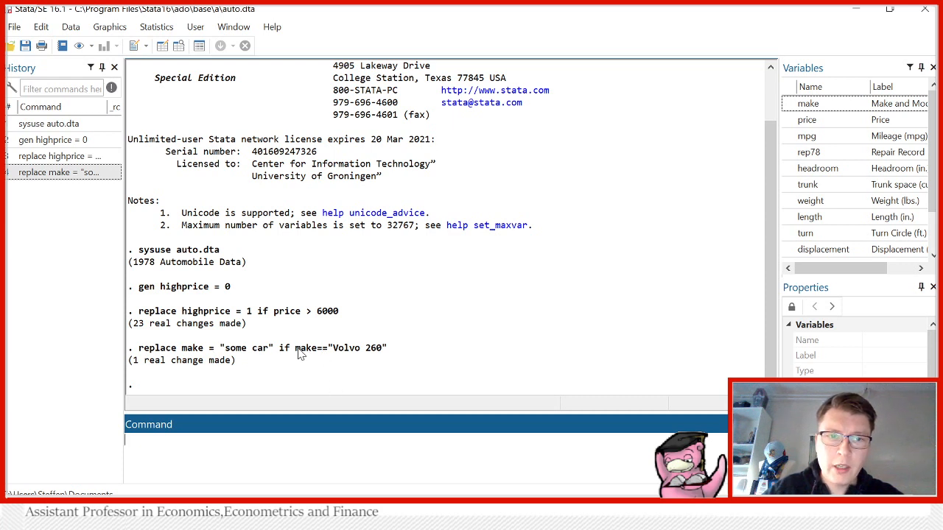
{"action": "mouse_move", "coordinate": [210, 358]}
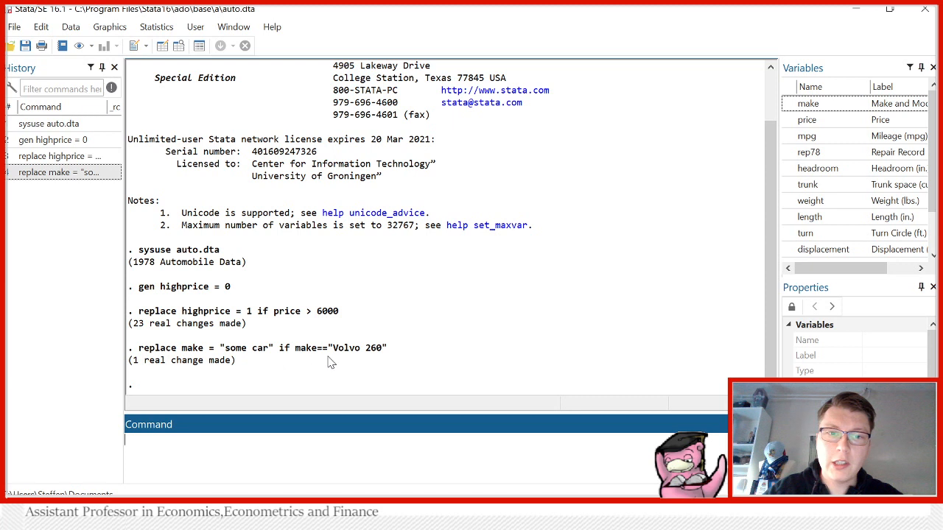
{"action": "mouse_move", "coordinate": [327, 359]}
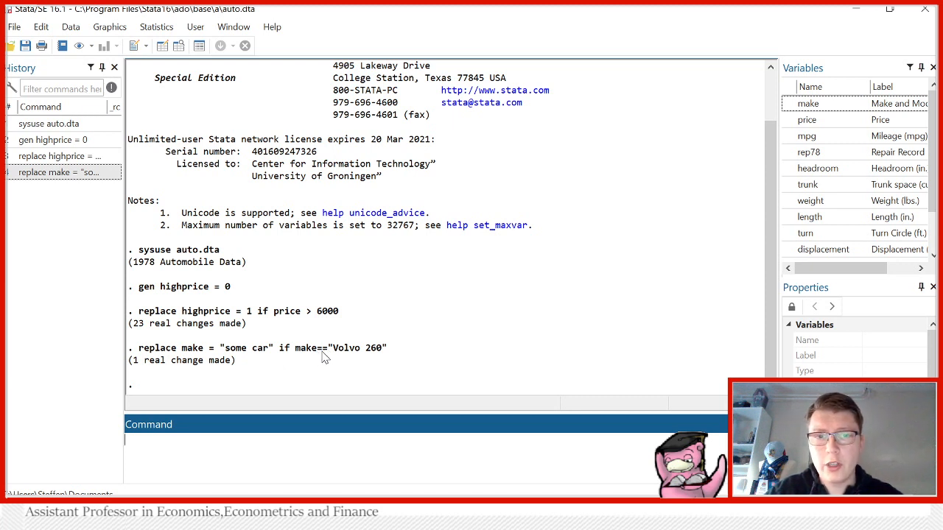
{"action": "mouse_move", "coordinate": [209, 358]}
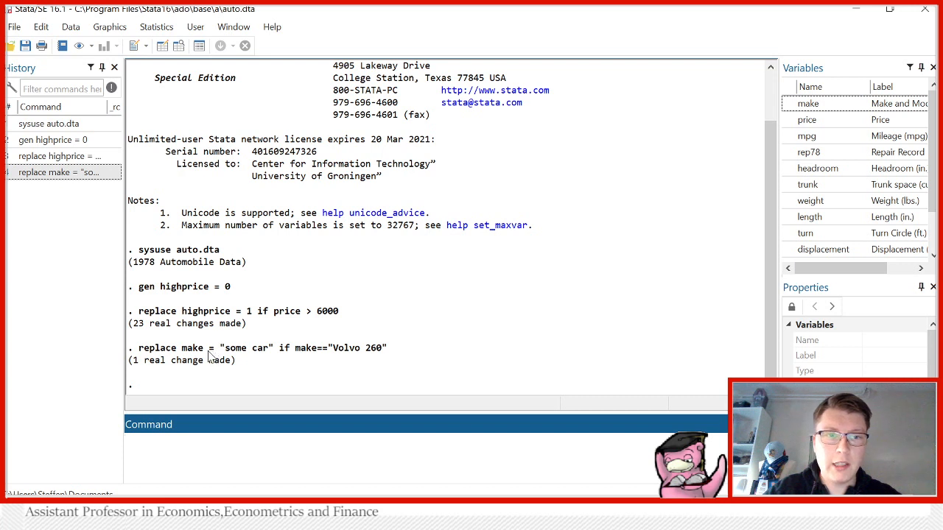
{"action": "mouse_move", "coordinate": [288, 359]}
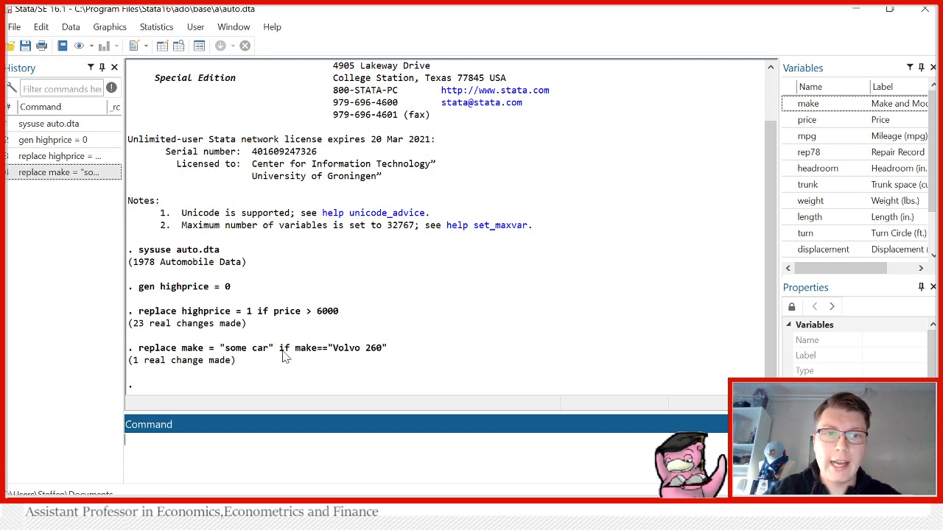
{"action": "mouse_move", "coordinate": [318, 348]}
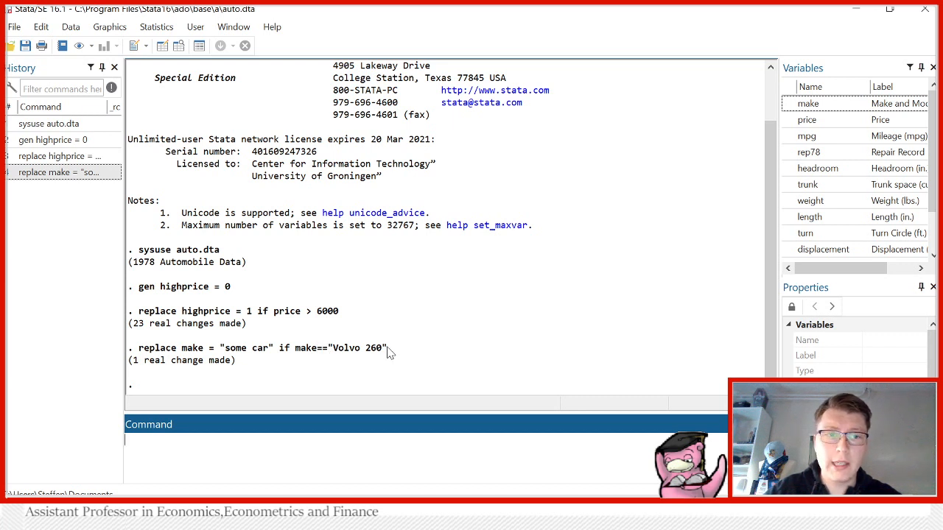
{"action": "mouse_move", "coordinate": [262, 336]}
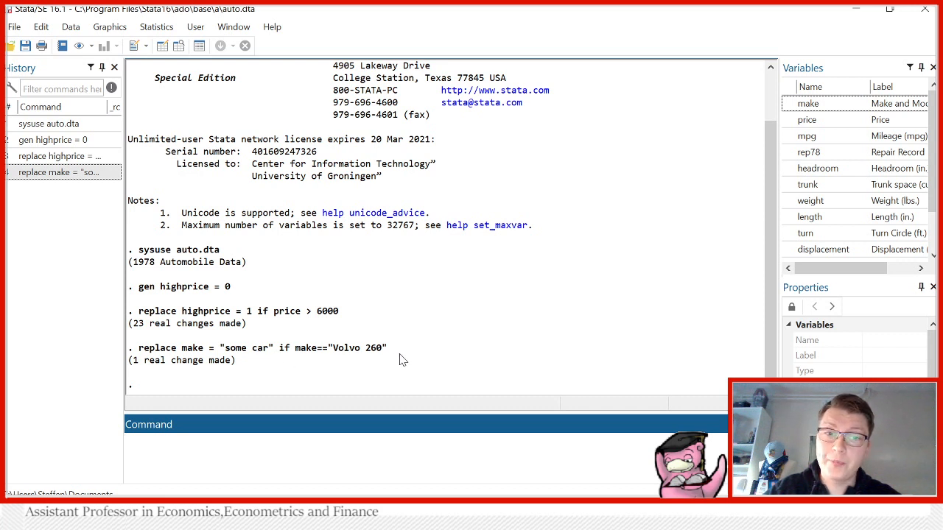
{"action": "mouse_move", "coordinate": [191, 62]}
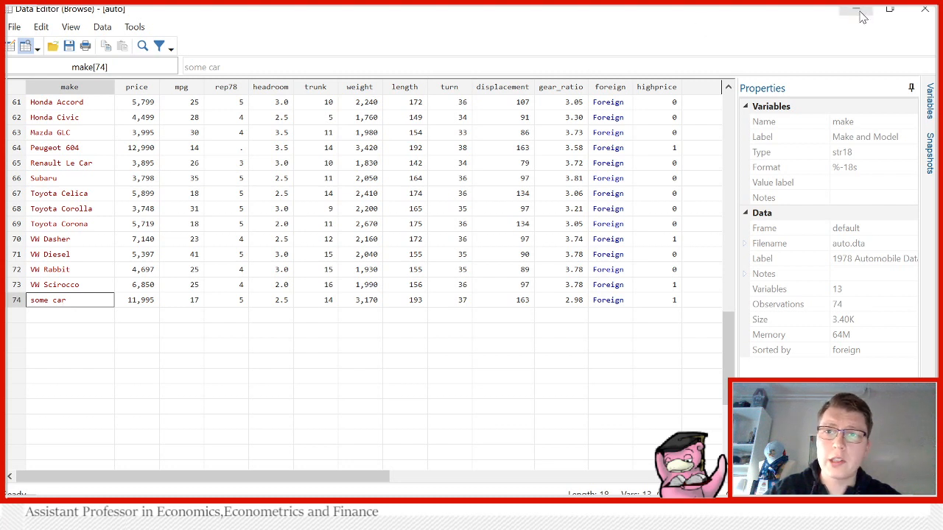
{"action": "left_click", "coordinate": [855, 10]}
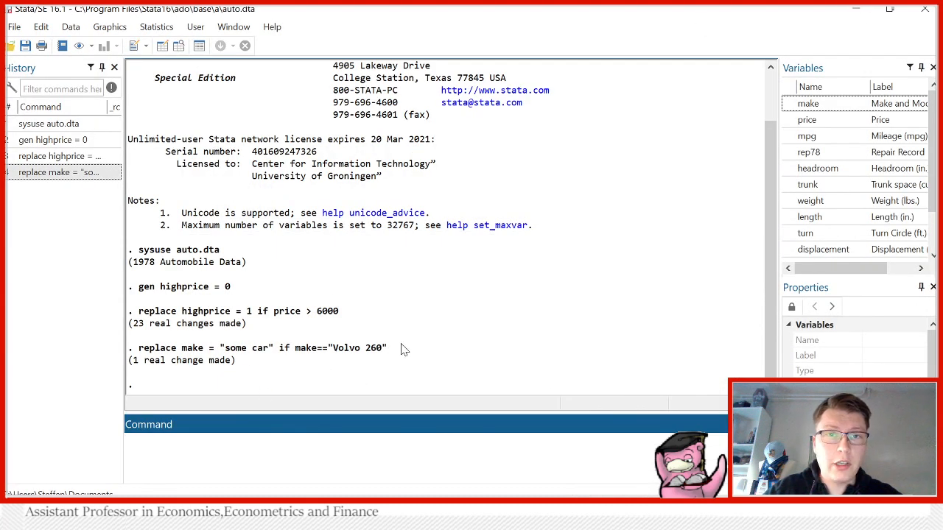